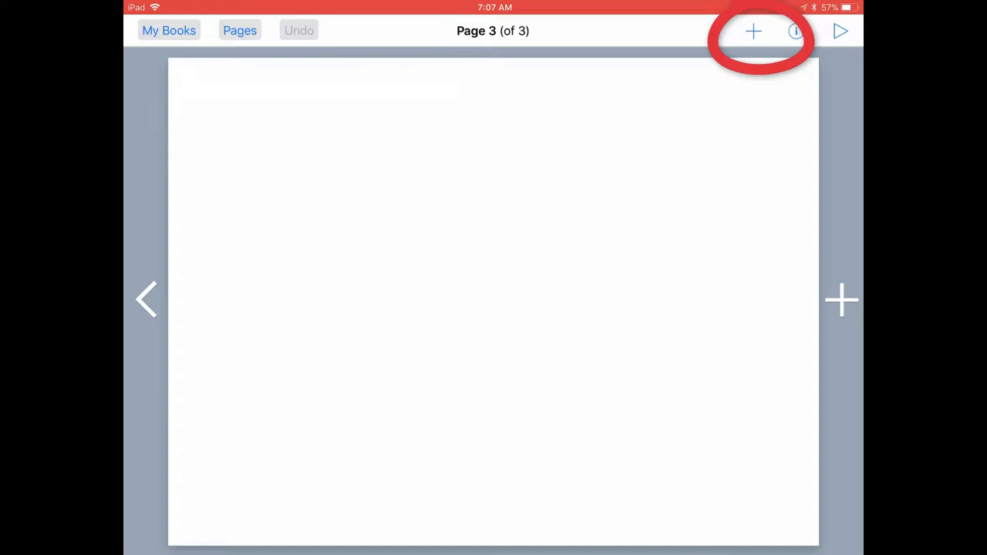
Insert the desk photo with monitor and laptop from Photos onto the blank page.
left_click(752, 31)
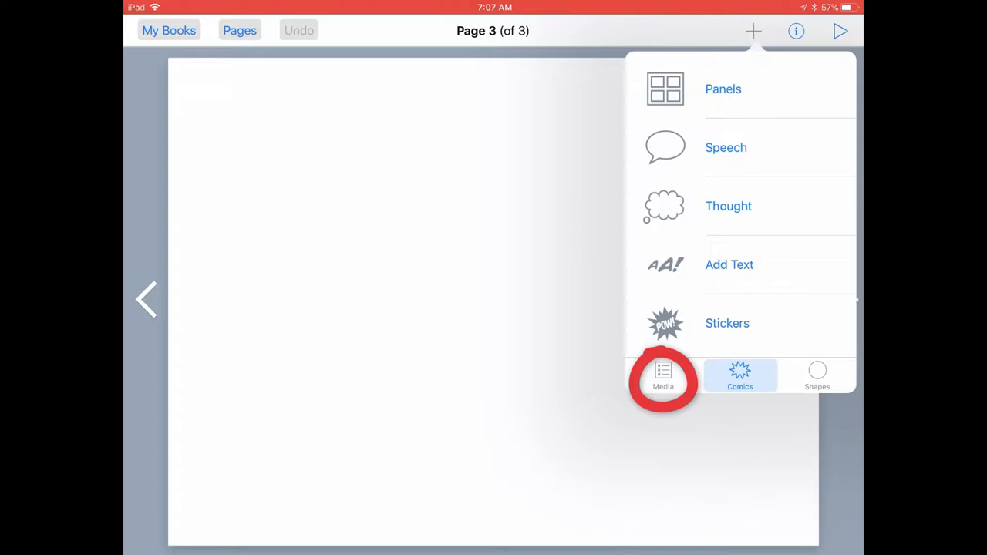
left_click(663, 378)
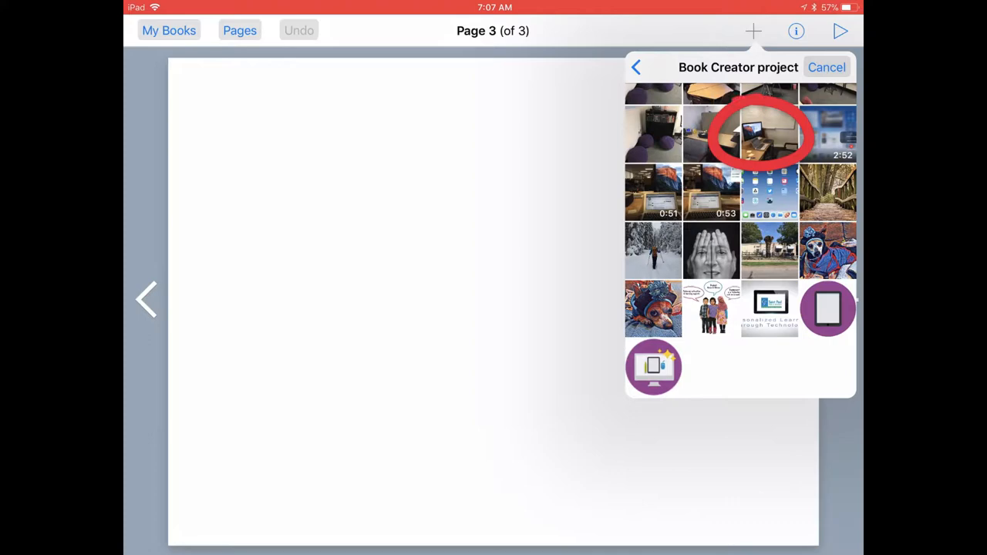
left_click(758, 135)
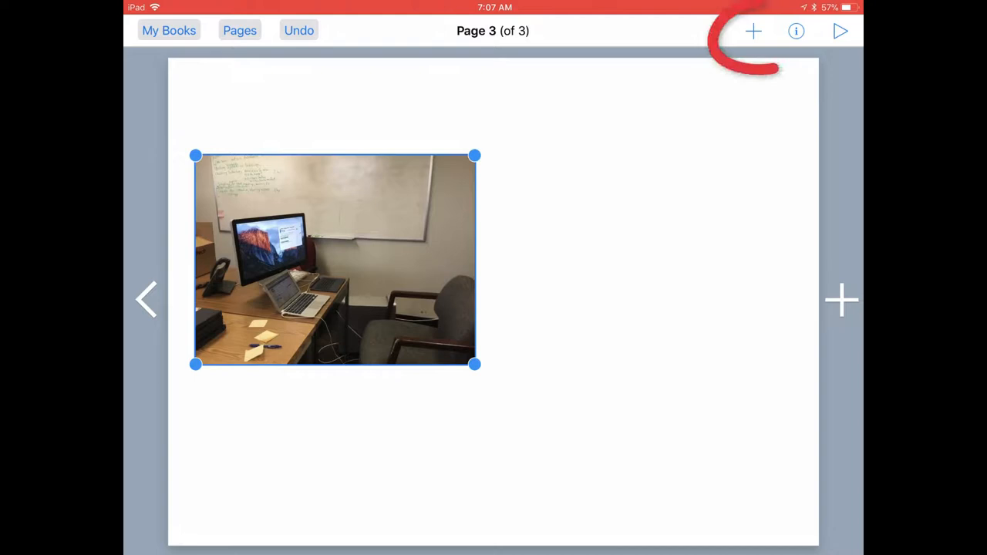
Insert the cubicle desk photo and place it to the right of the first photo.
left_click(752, 31)
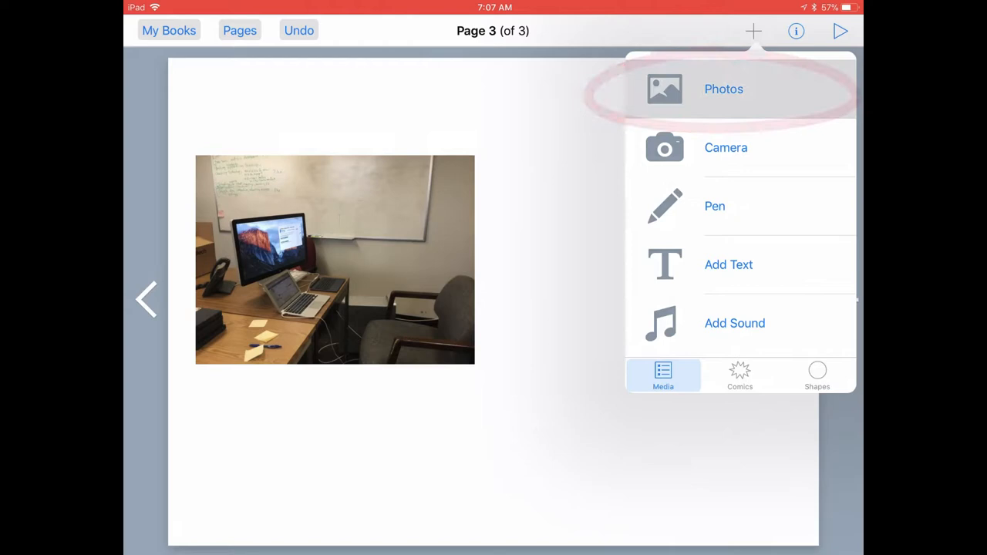
left_click(723, 88)
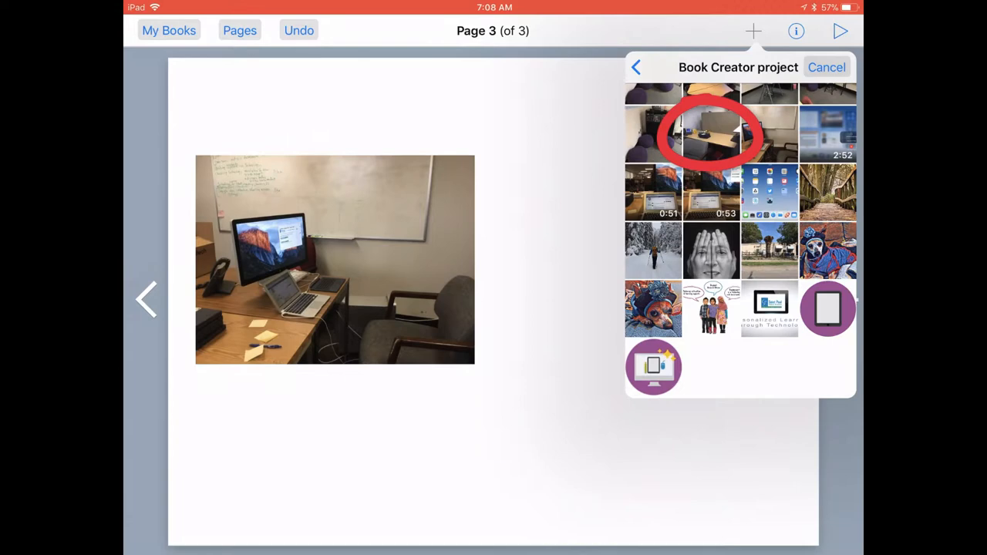
left_click(709, 136)
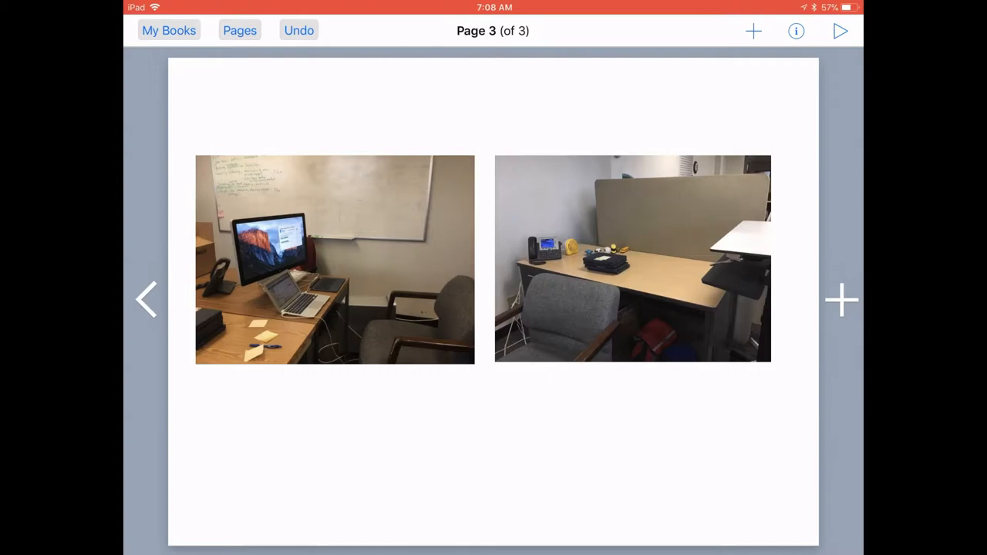
left_click(753, 30)
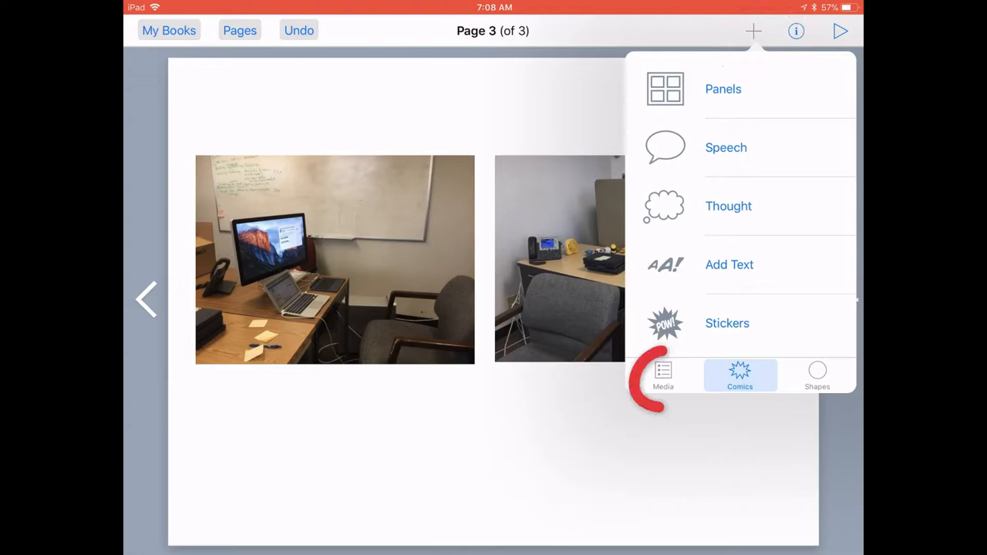
Add a text box reading 'My Desk Area' above the two photos.
left_click(728, 264)
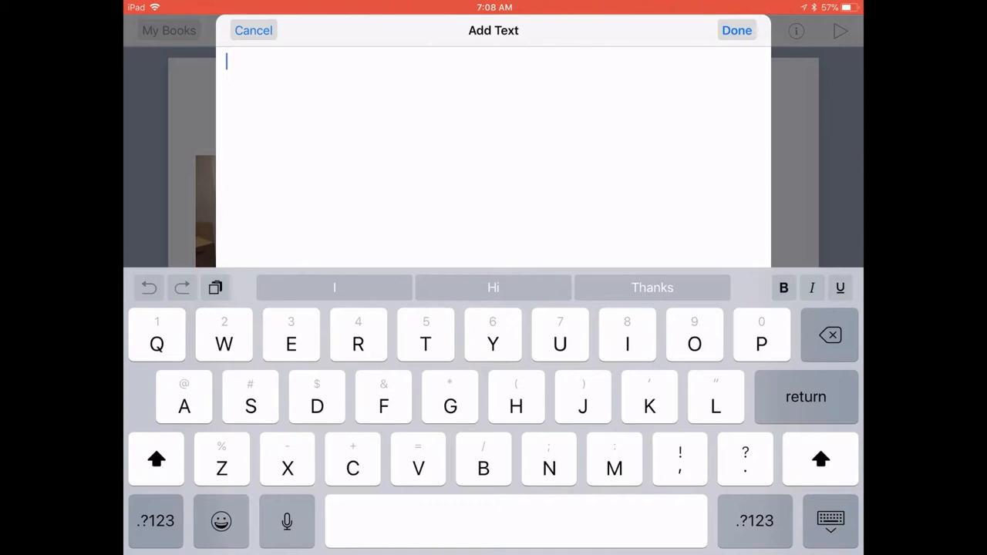
type("My Desk Area")
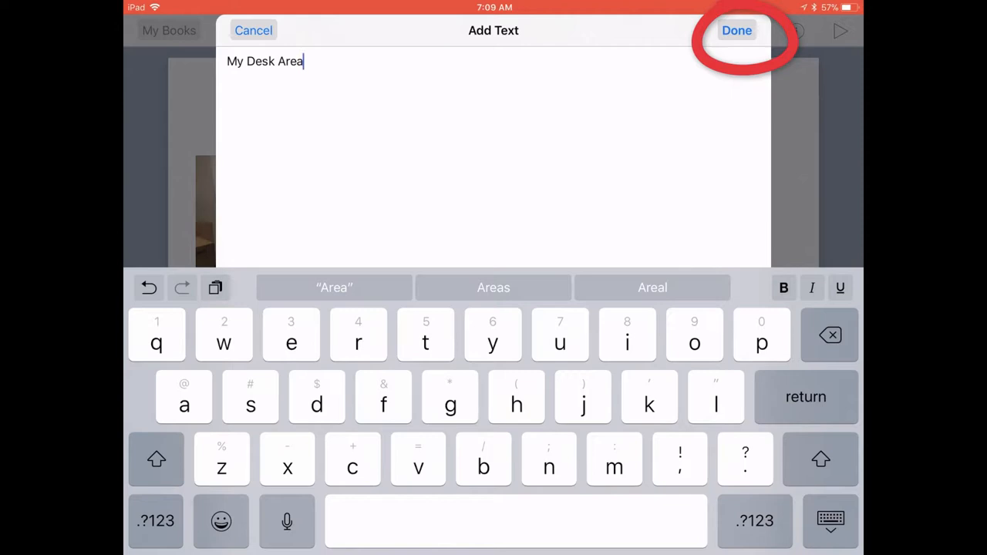
left_click(737, 31)
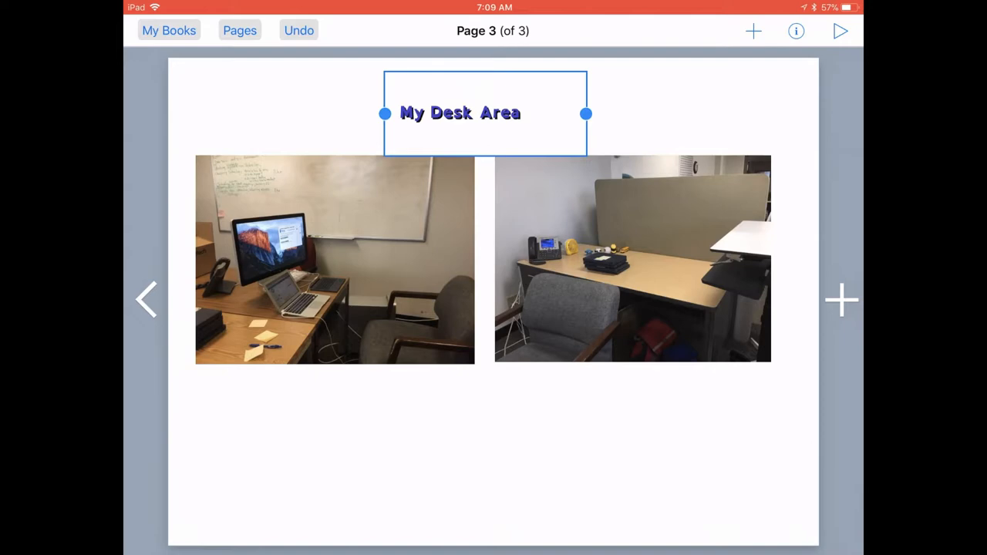
Enlarge the 'My Desk Area' title font and stretch it across the top of the page.
left_click(796, 31)
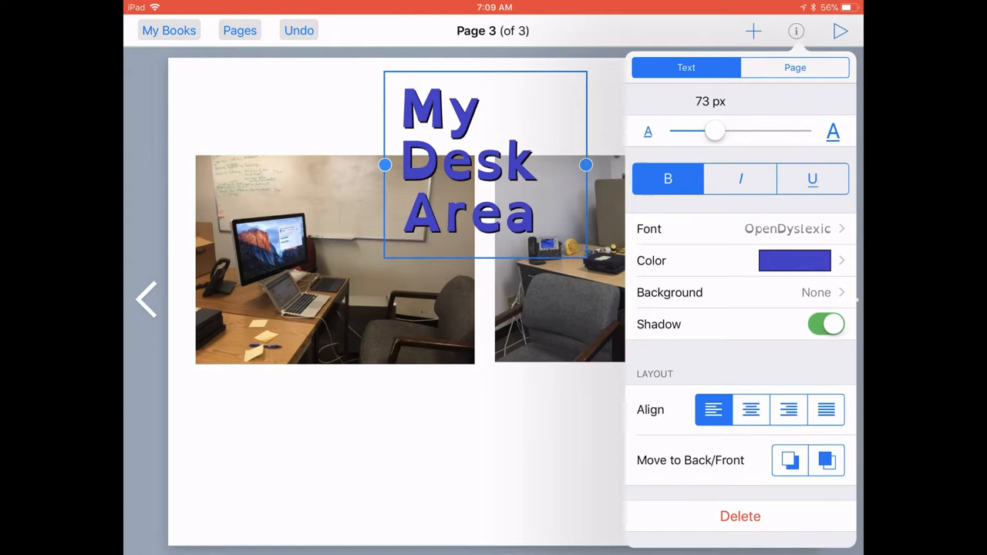
left_click(796, 31)
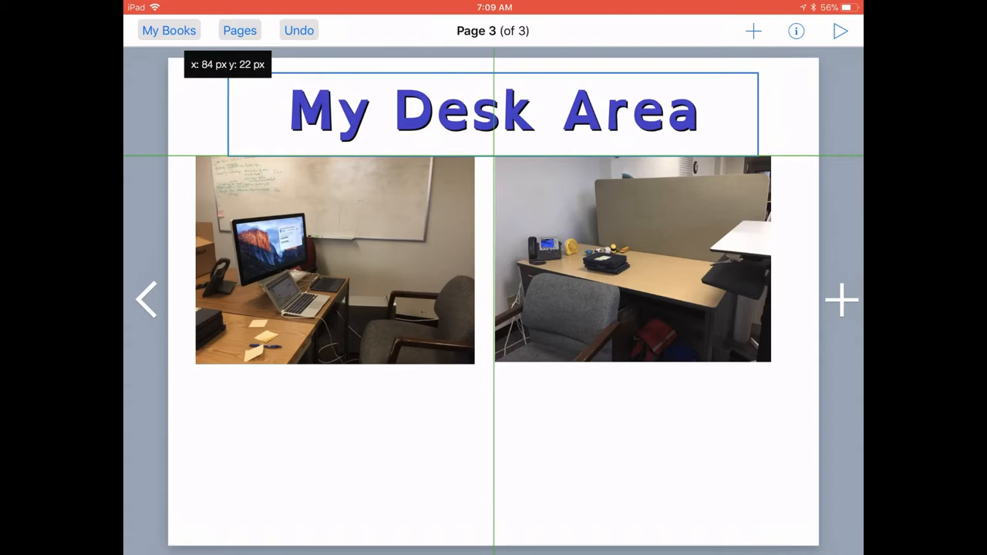
left_click(753, 31)
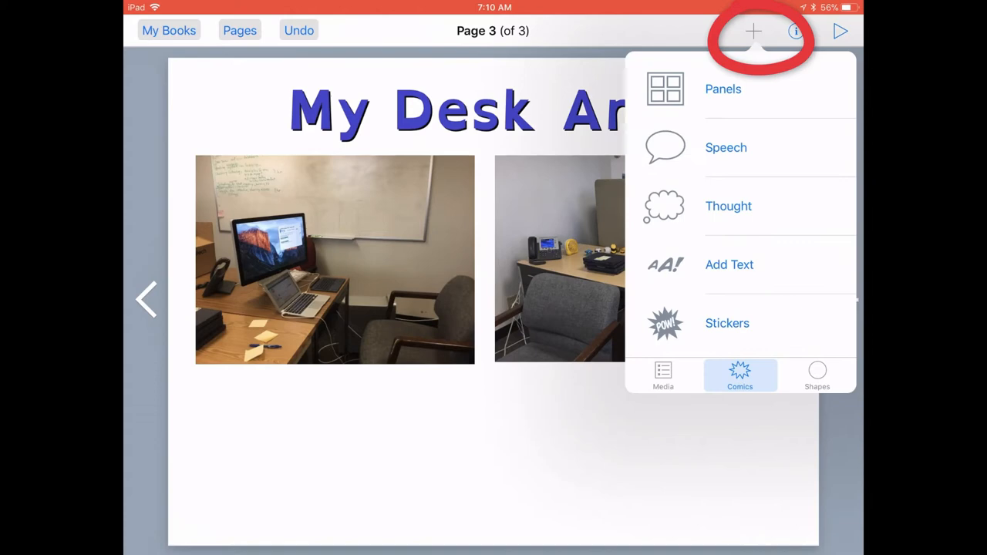
Start the freehand pen and set its ink to a custom dark blue colour.
left_click(664, 376)
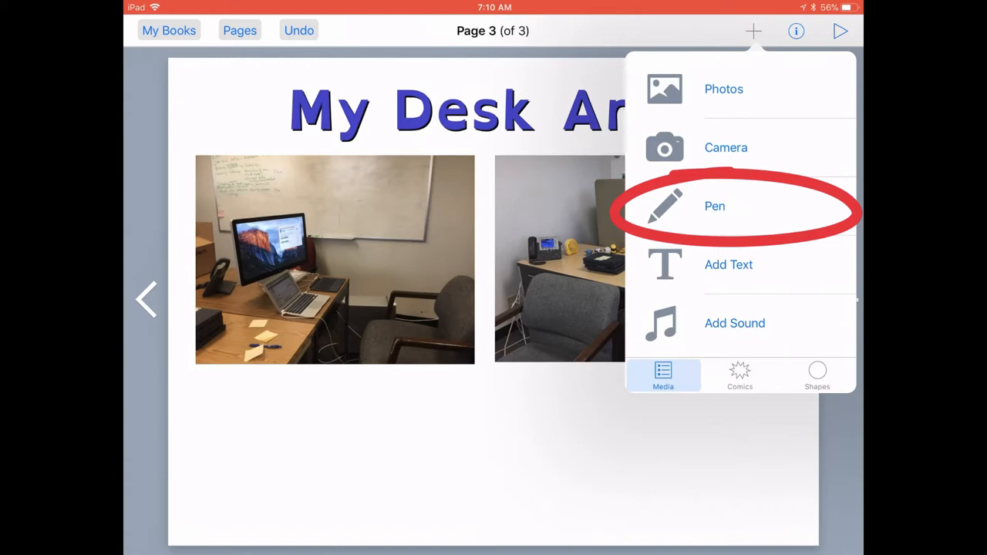
left_click(716, 207)
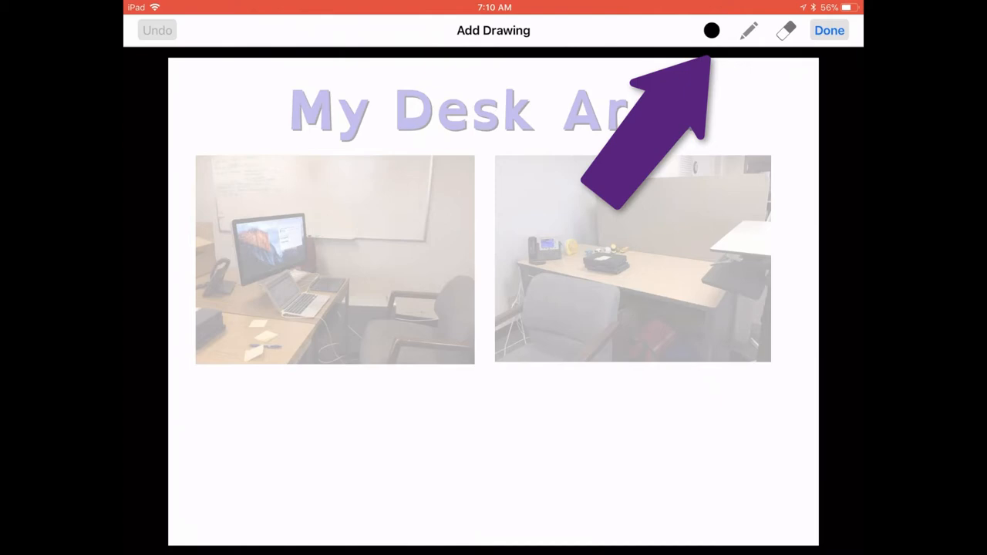
left_click(710, 31)
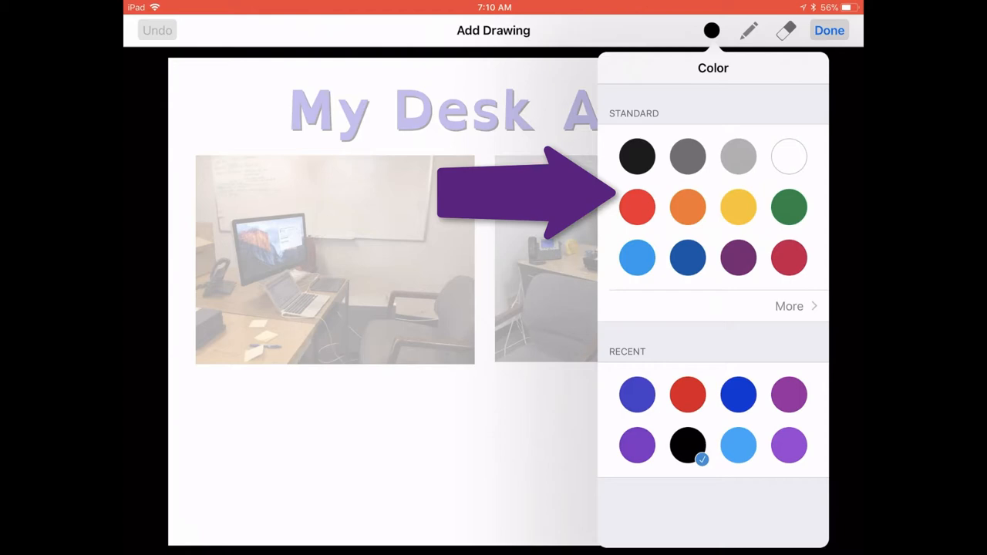
left_click(790, 305)
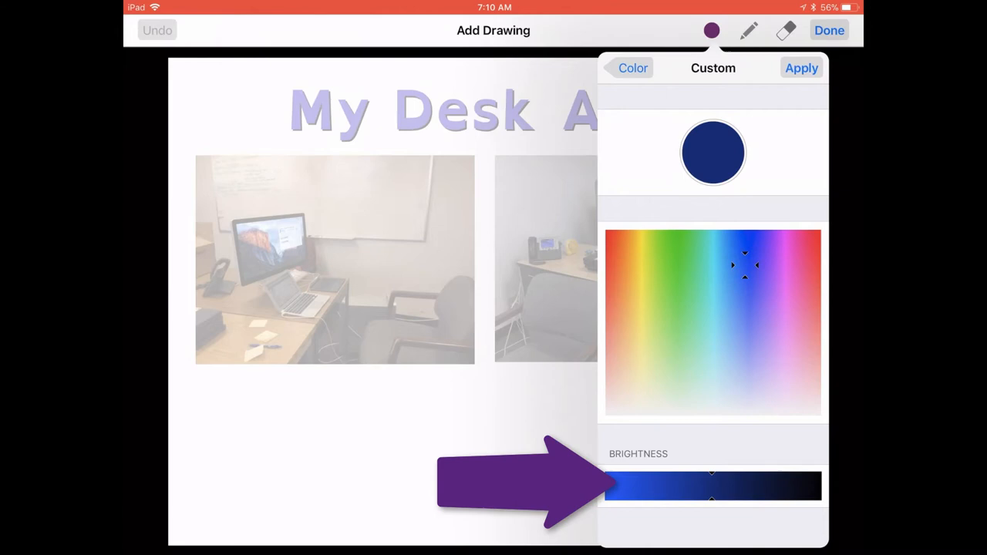
left_click(802, 68)
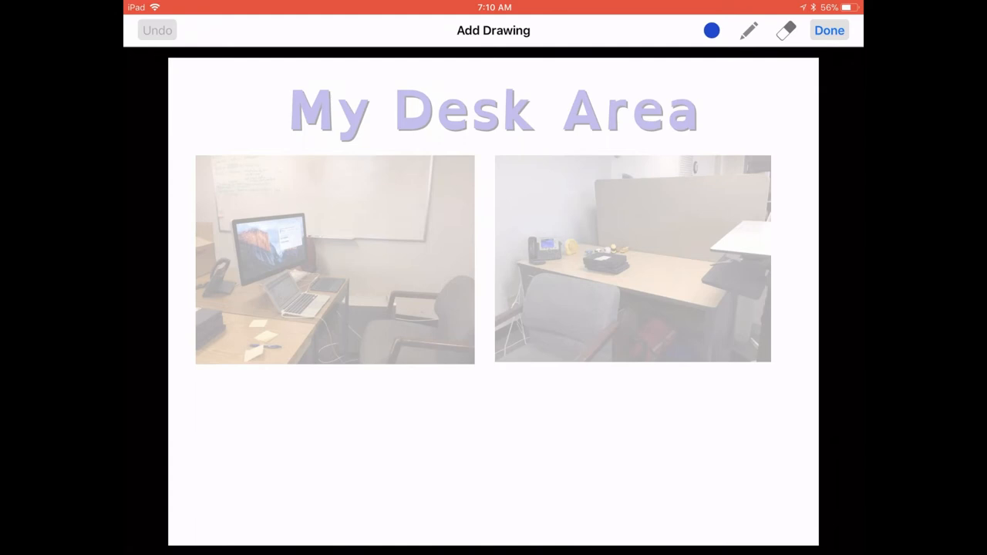
left_click(710, 30)
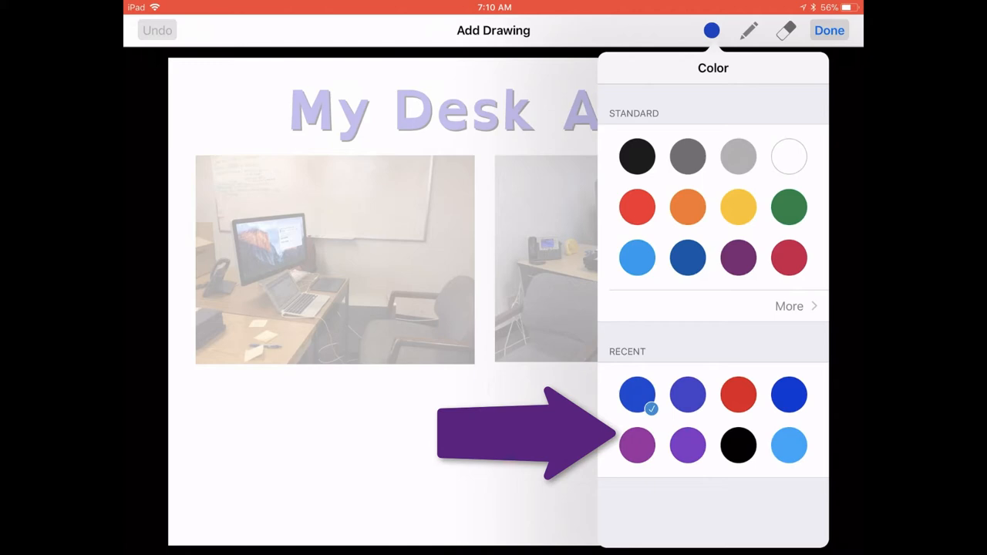
left_click(711, 31)
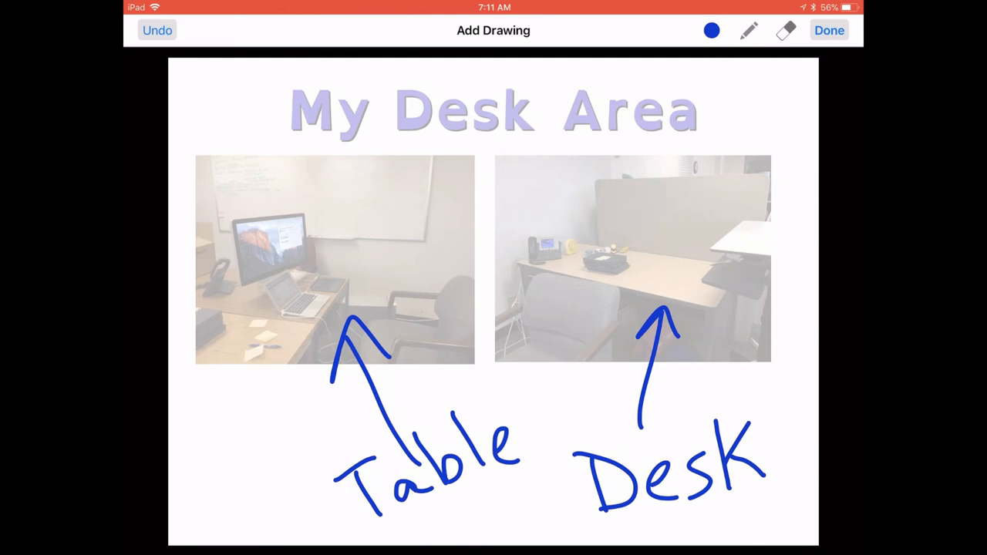
Undo the last stroke of the handwritten 'Desk' label, leaving 'Des'.
left_click(785, 31)
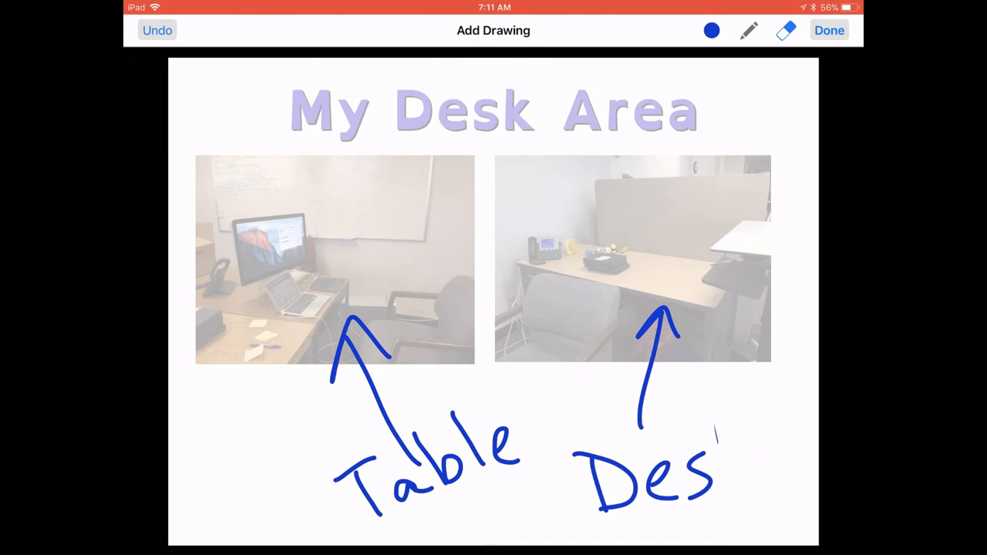